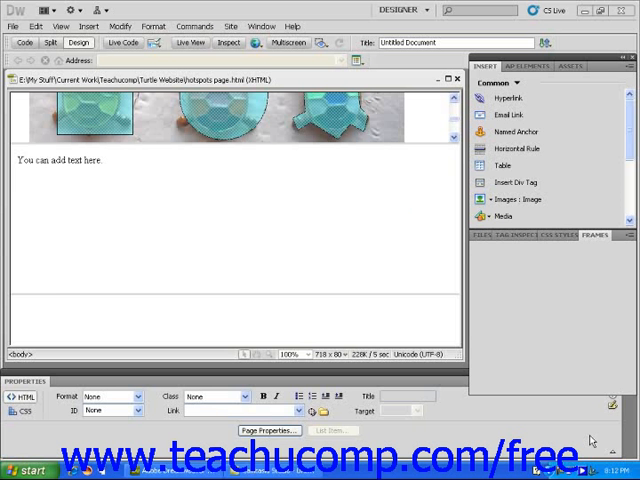
- Show the Frames panel listing the frameset's frames beside the page
{"action": "left_click", "coordinate": [596, 236]}
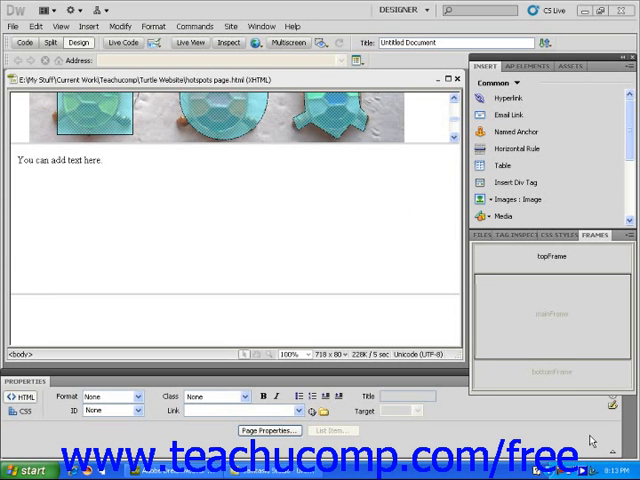
{"action": "mouse_move", "coordinate": [312, 146]}
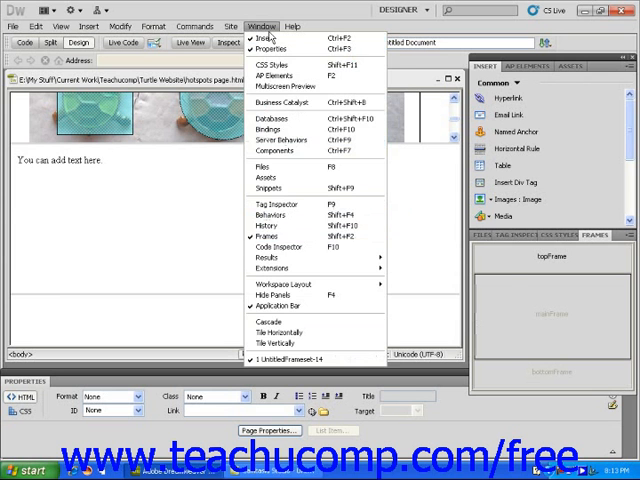
{"action": "left_click", "coordinate": [262, 26]}
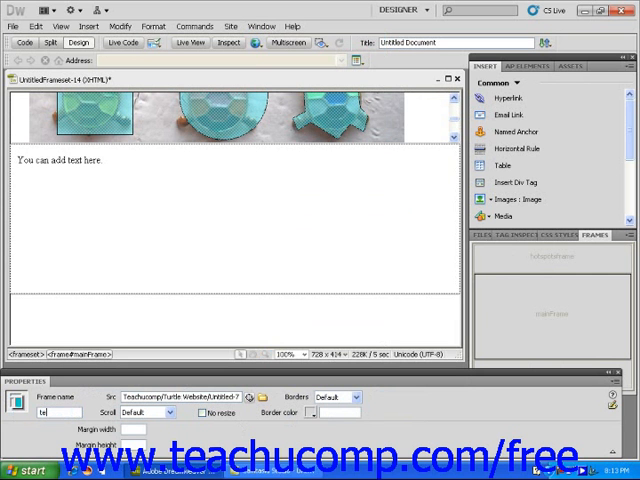
- Name the selected content frame 'textframe' in the Properties Inspector
{"action": "type", "text": "textframe"}
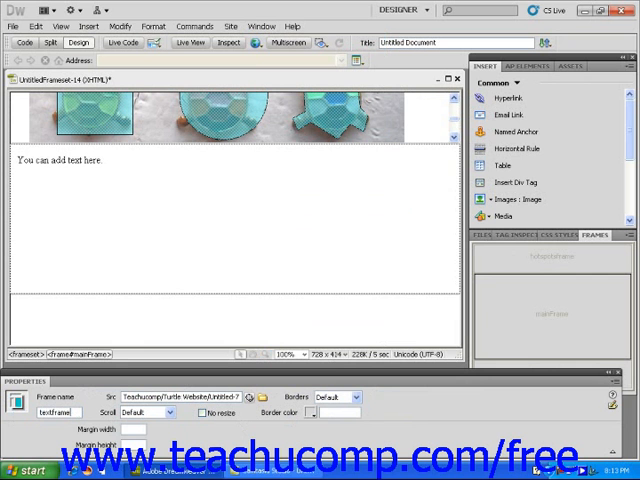